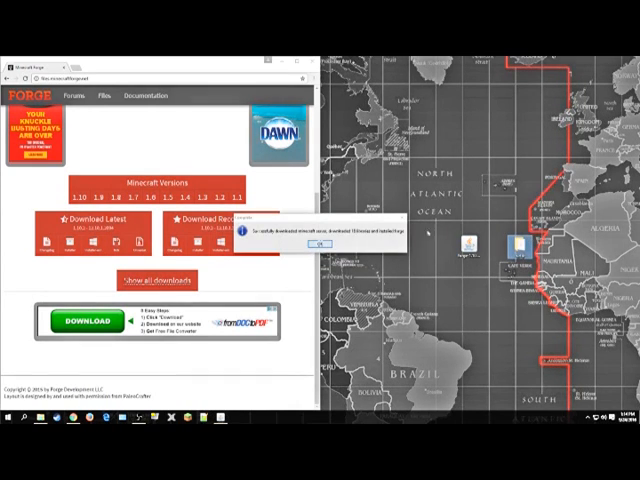
- Acknowledge the Forge installation success message with OK, returning to the desktop
{"action": "left_click", "coordinate": [324, 244]}
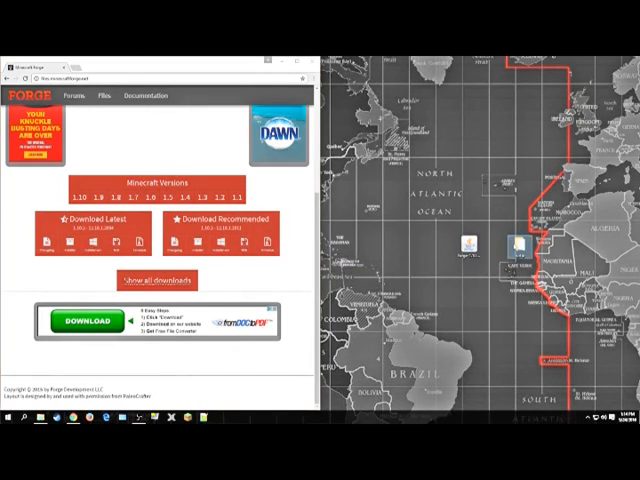